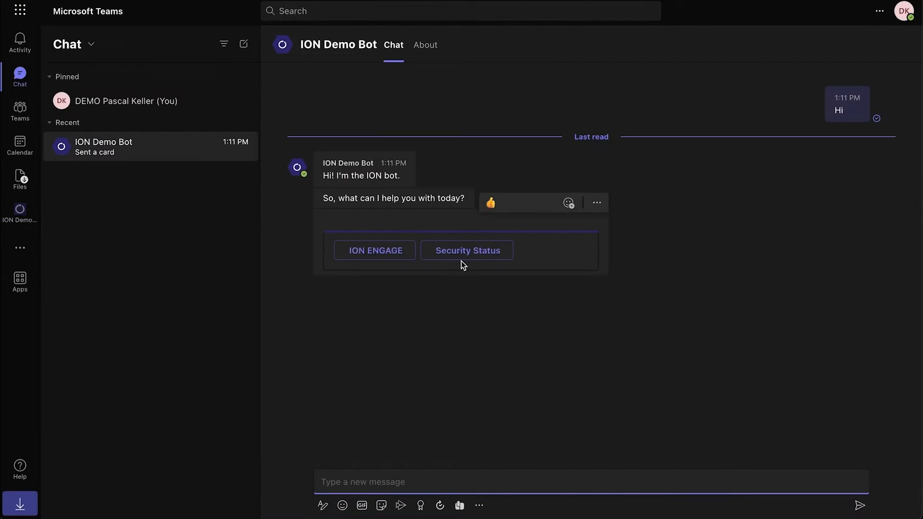
# - Show the Ontinue Collaboration Dashboards tab via Security Status in the ION Demo Bot chat
pyautogui.click(467, 249)
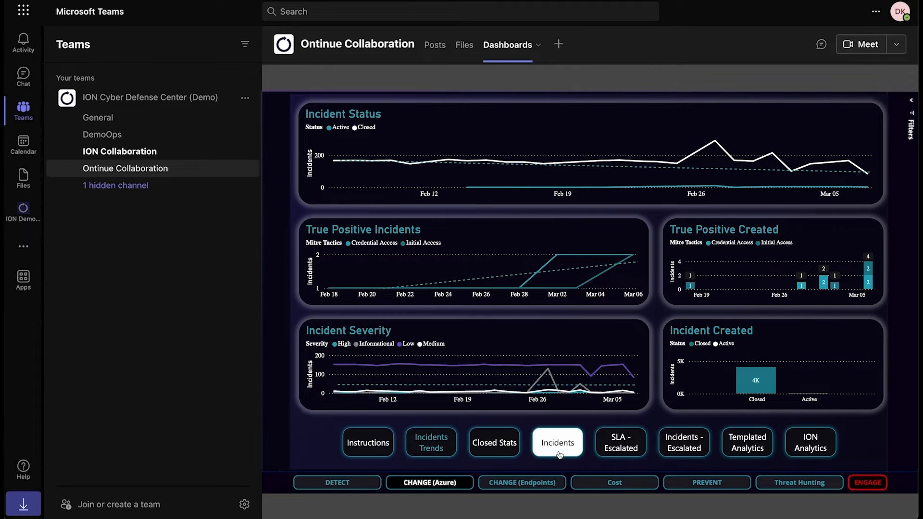
# - Show the Azure Secure Score overview with its 89.15% aggregated score
pyautogui.click(558, 442)
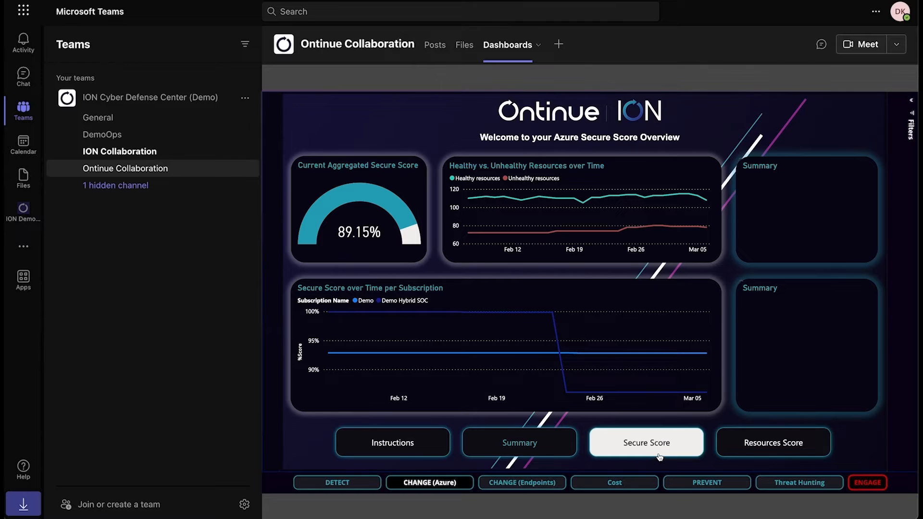
# - Review Secure Score and Resources Score pages, then show Defender for Endpoint device and exposure scores
pyautogui.click(646, 442)
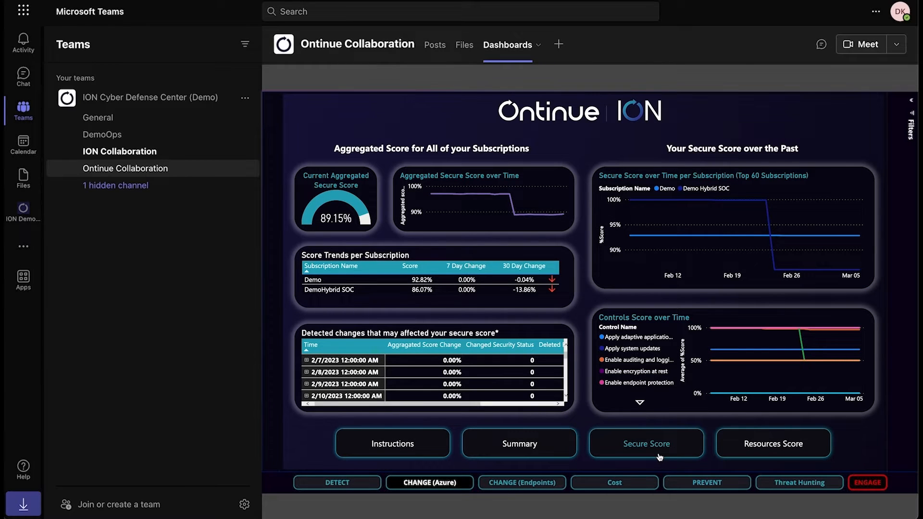
pyautogui.click(772, 443)
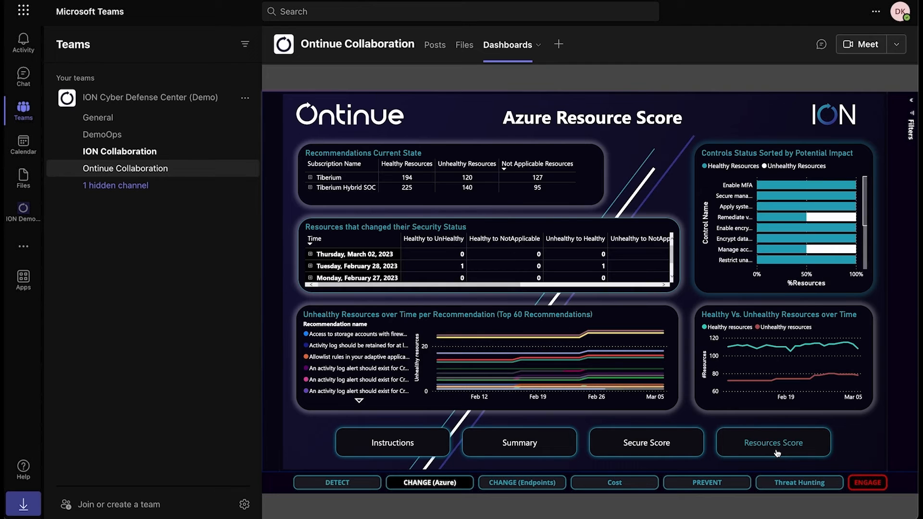
pyautogui.click(746, 442)
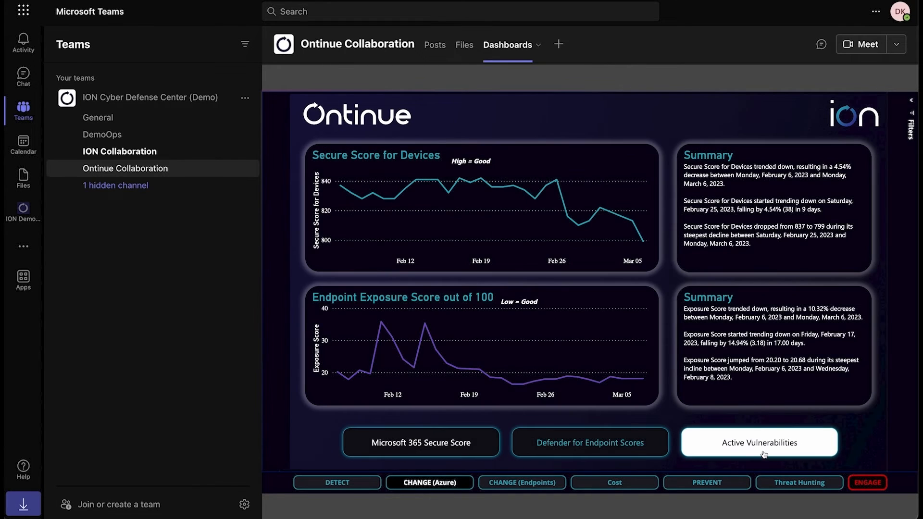
# - On the Coffeext malware incident card, view full entities and check Isolate Machine: Ontinue-WS-AA
pyautogui.click(119, 152)
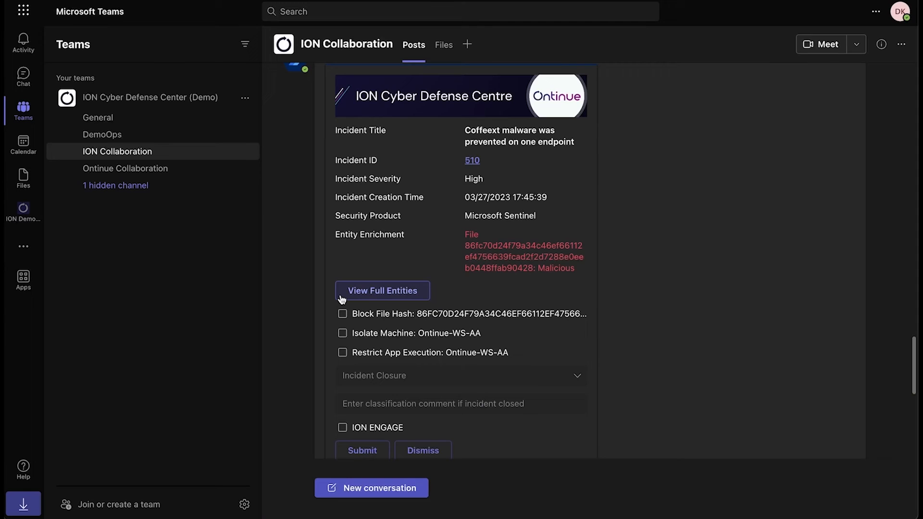
pyautogui.click(383, 290)
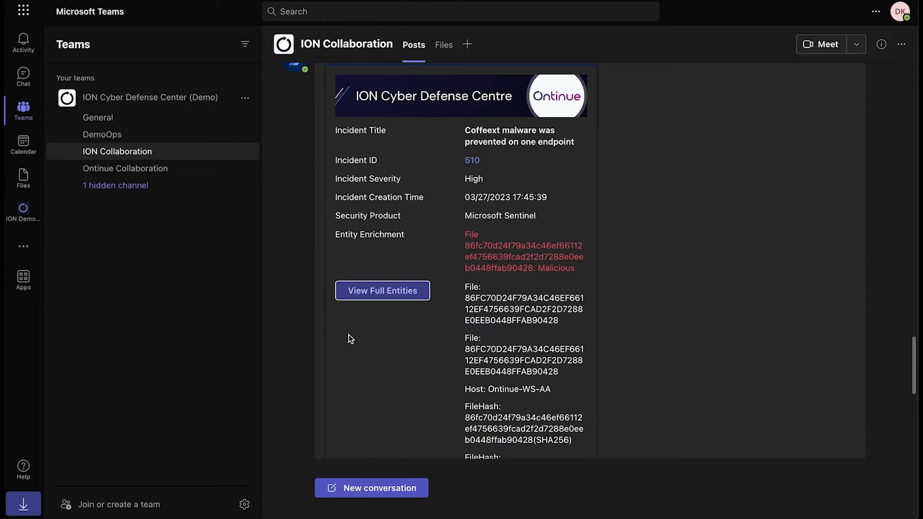
pyautogui.scroll(-3)
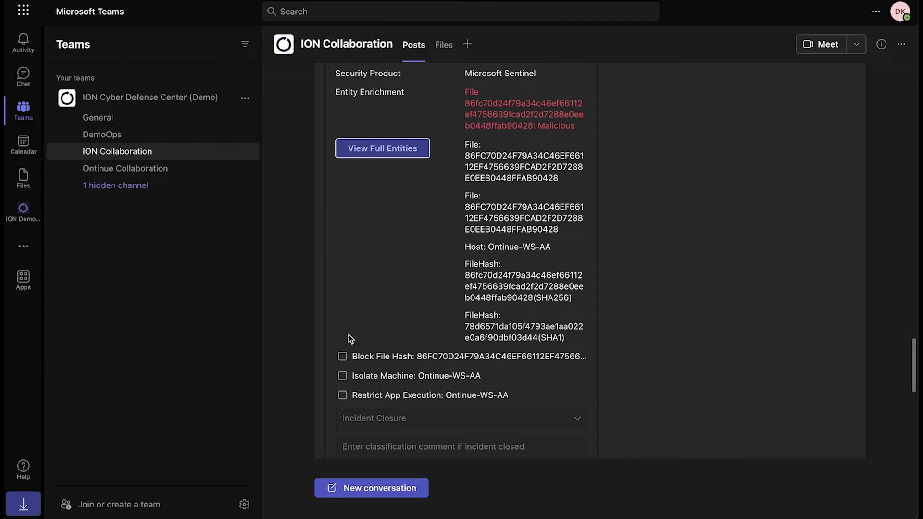
pyautogui.moveTo(342, 383)
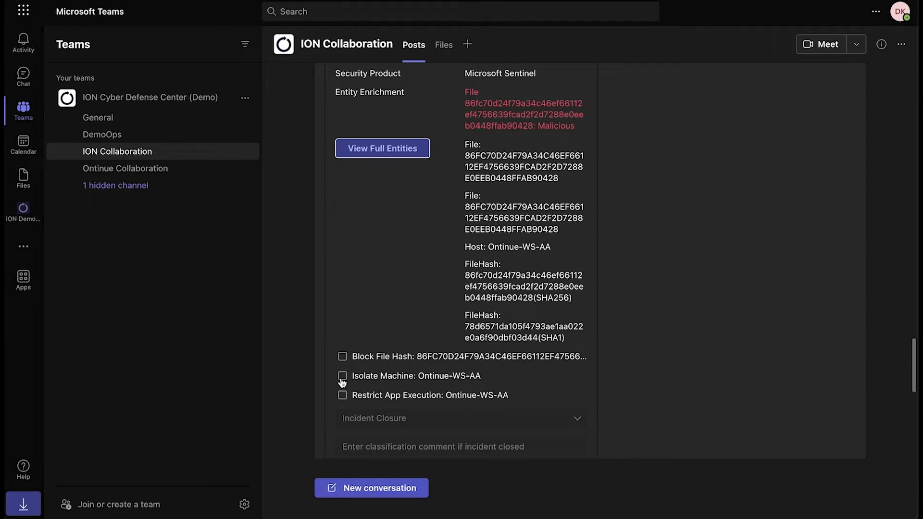
pyautogui.click(342, 376)
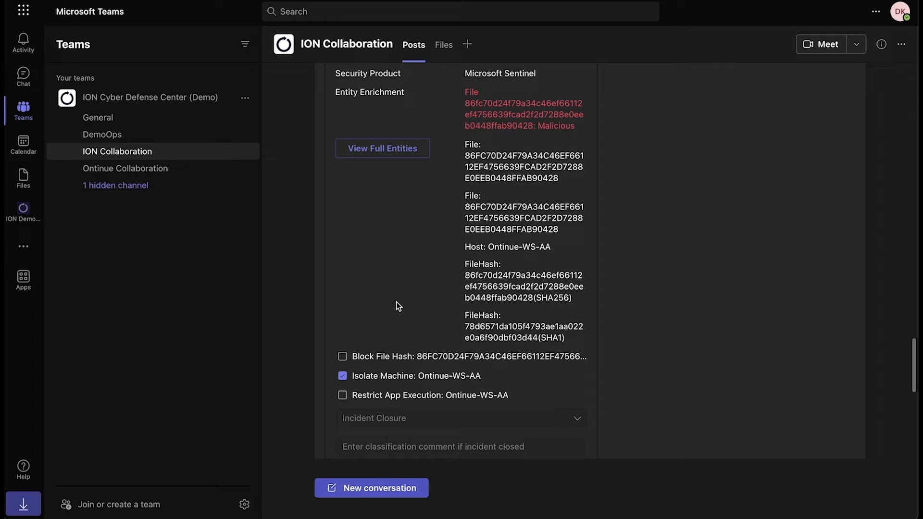
pyautogui.scroll(-3)
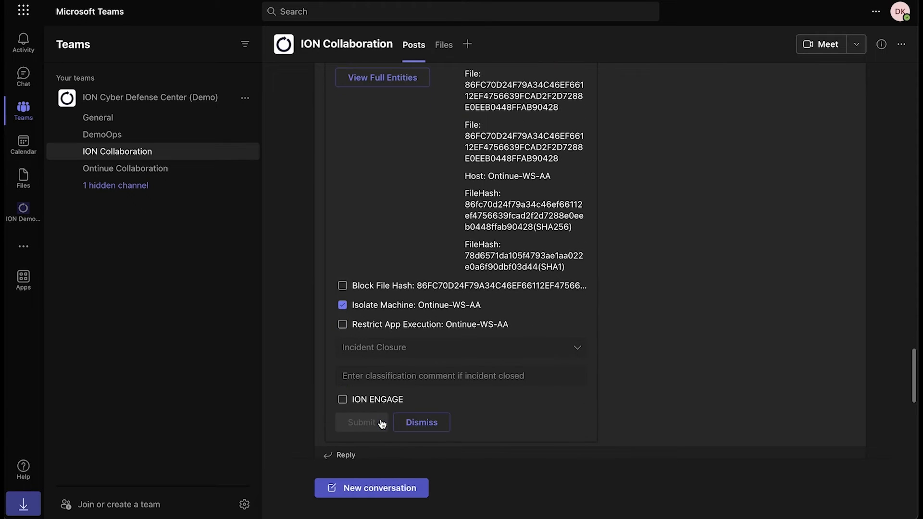